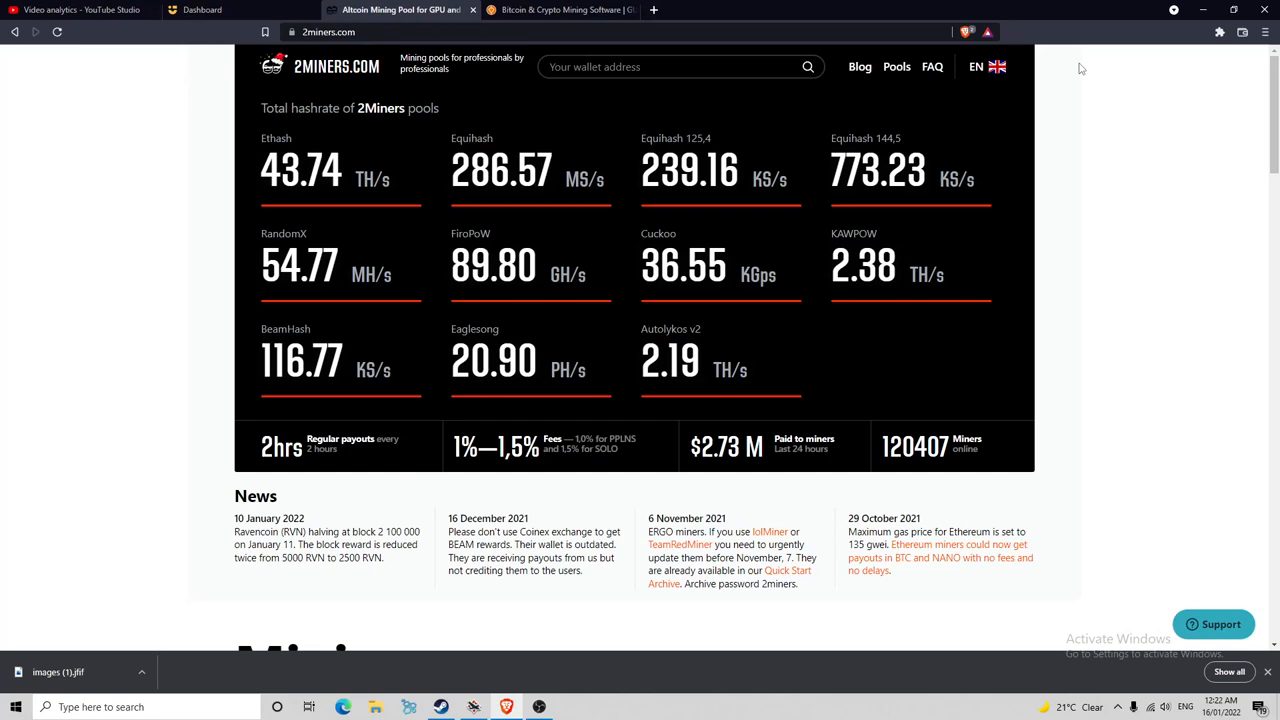
mouse_move(1064, 156)
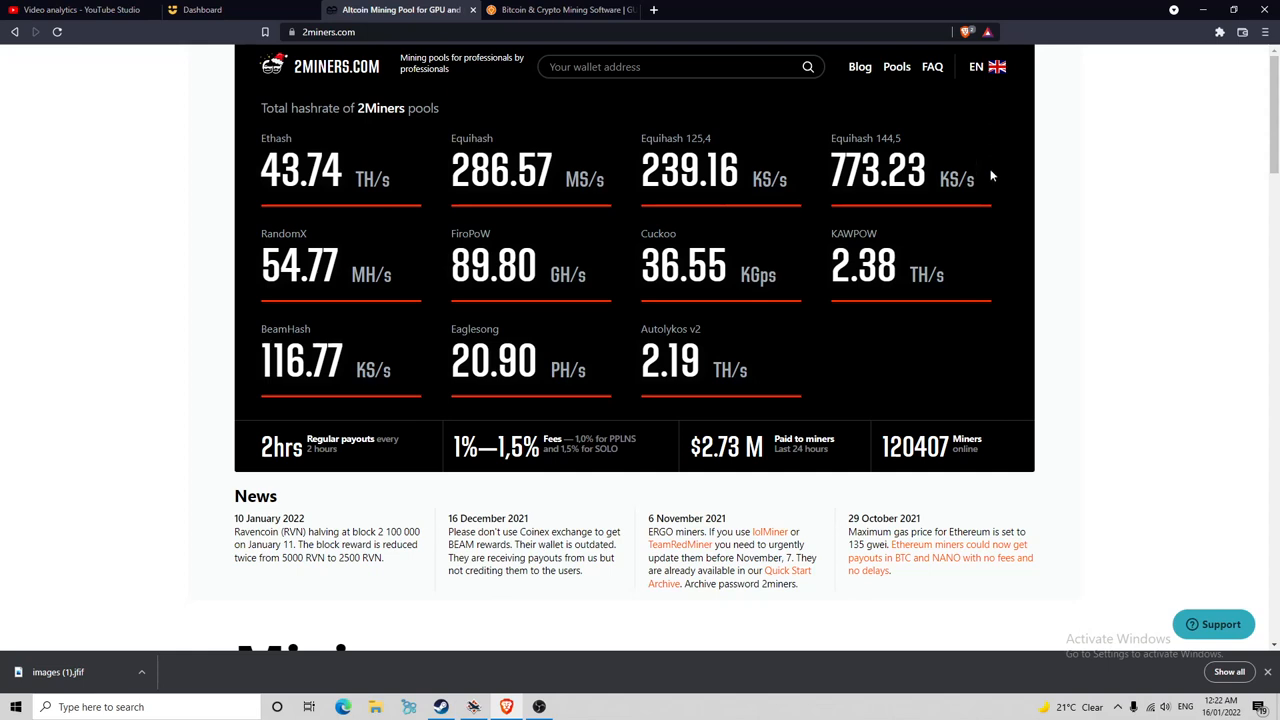
mouse_move(584, 212)
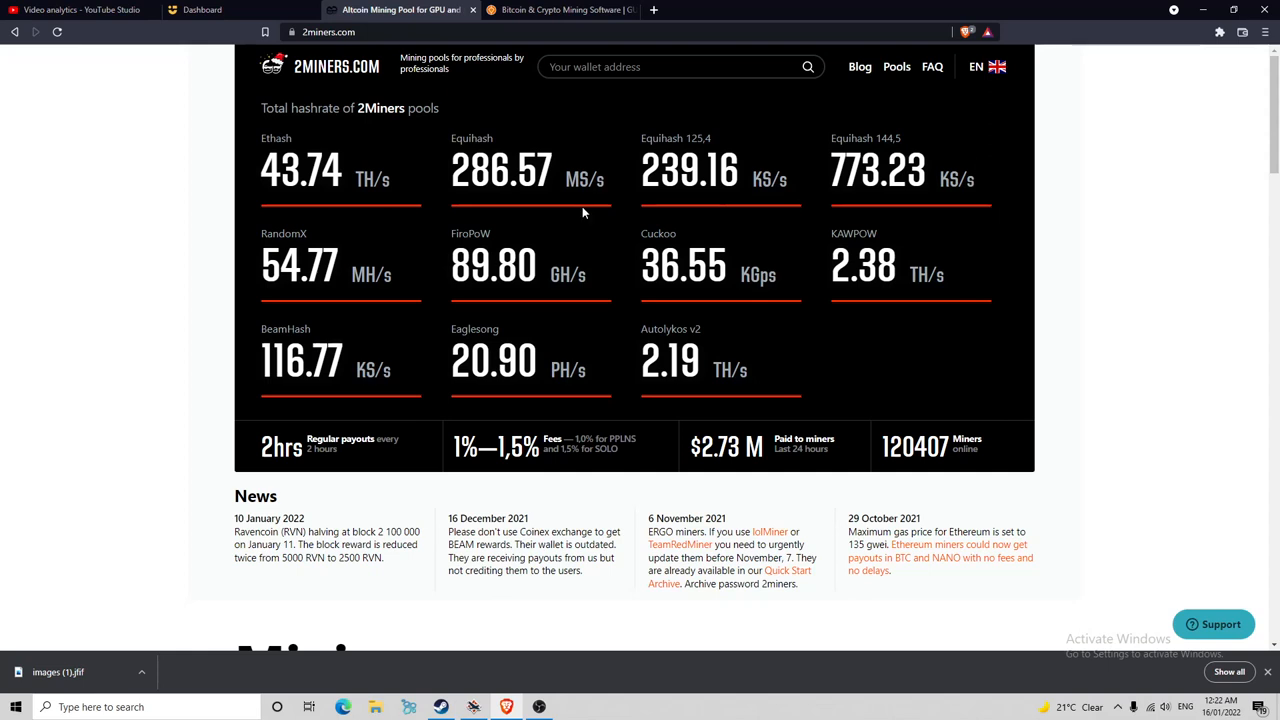
mouse_move(212, 194)
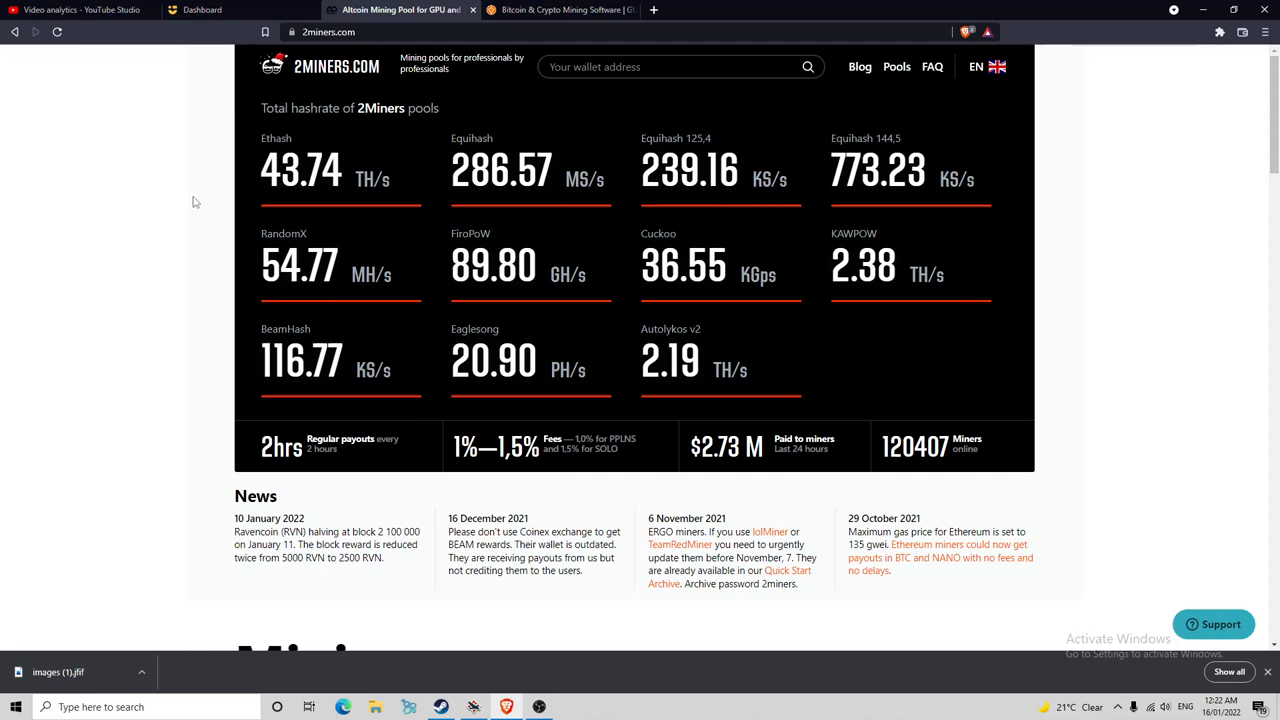
mouse_move(188, 220)
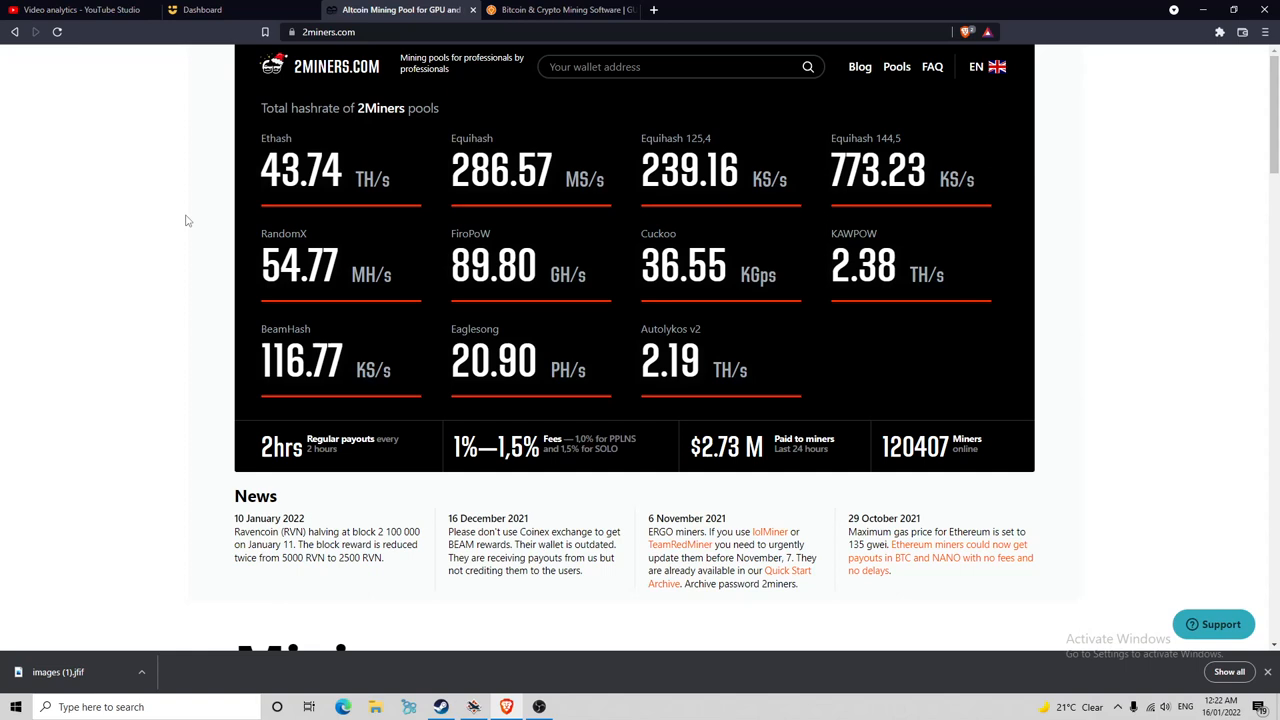
Review the 2Miners total hashrate stats, then switch to the NiceHash dashboard
scroll(down, 3)
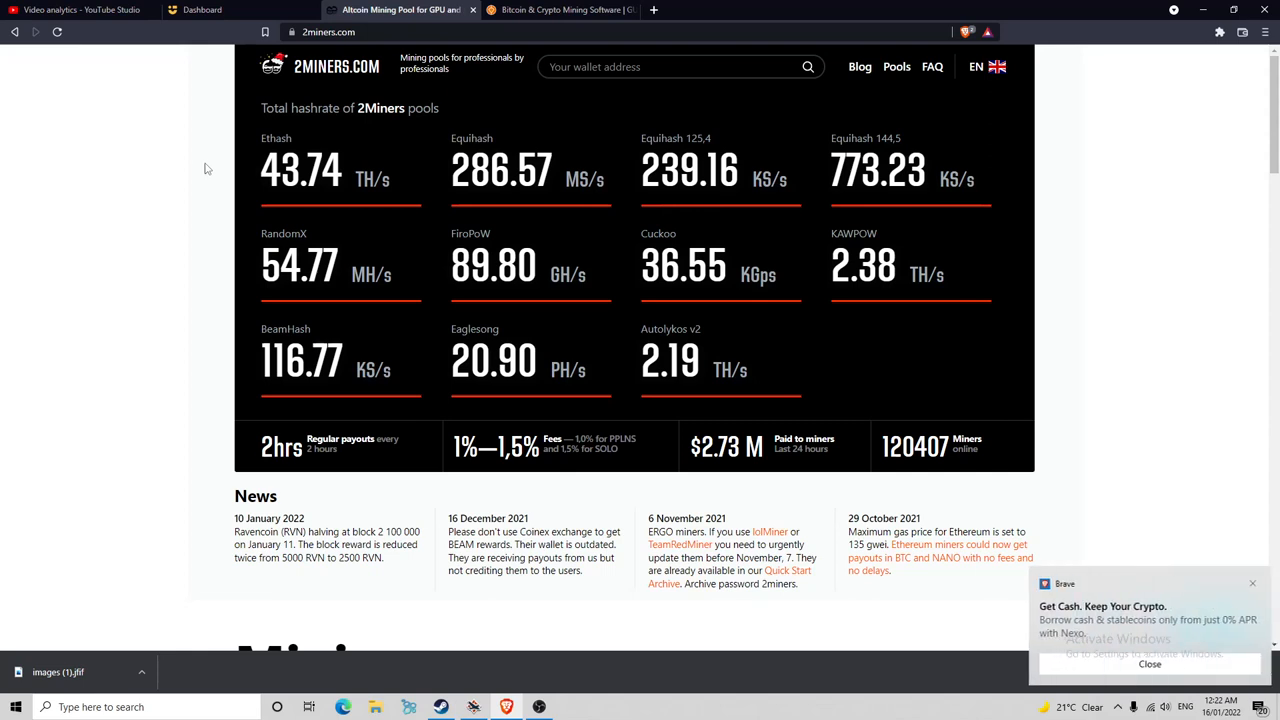
mouse_move(196, 122)
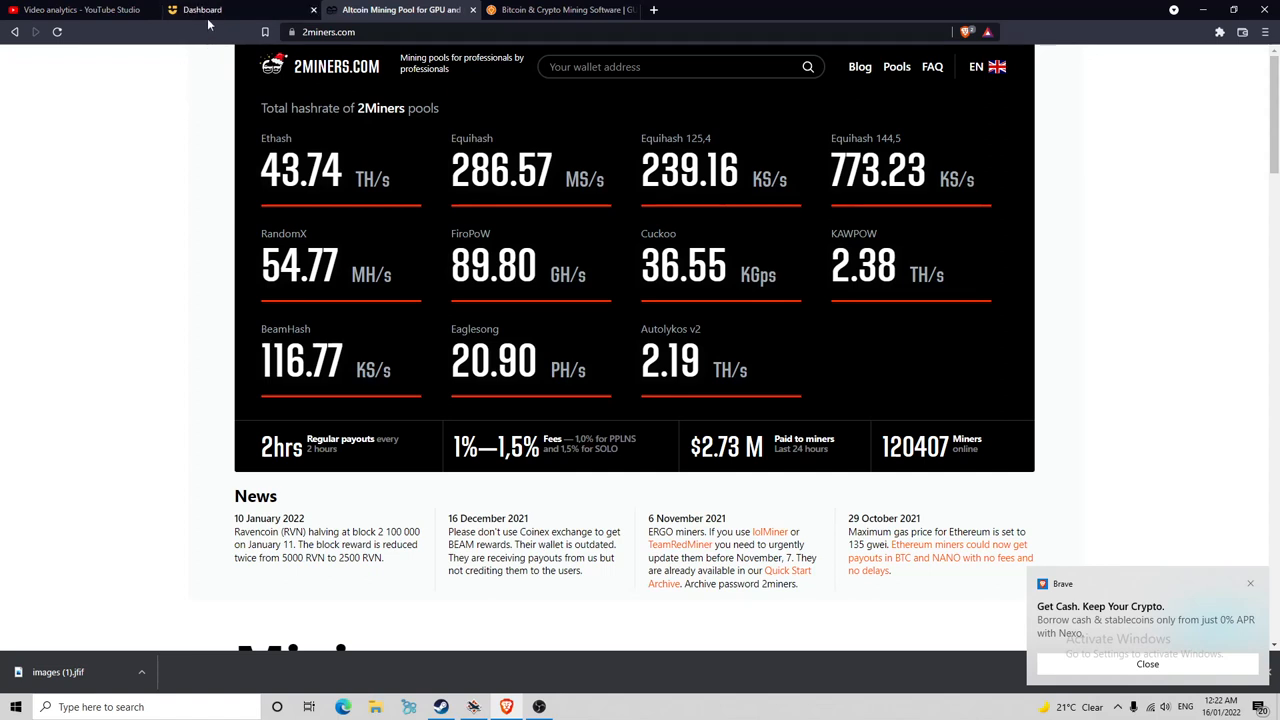
click(240, 10)
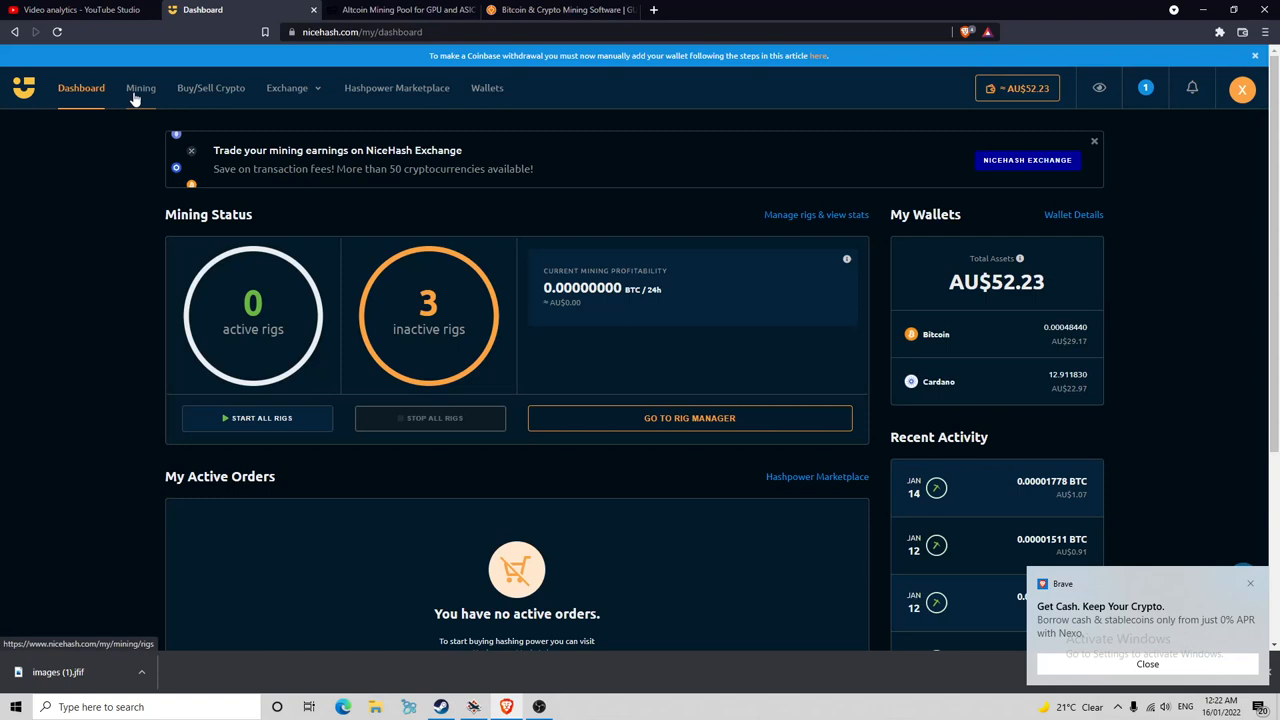
click(140, 88)
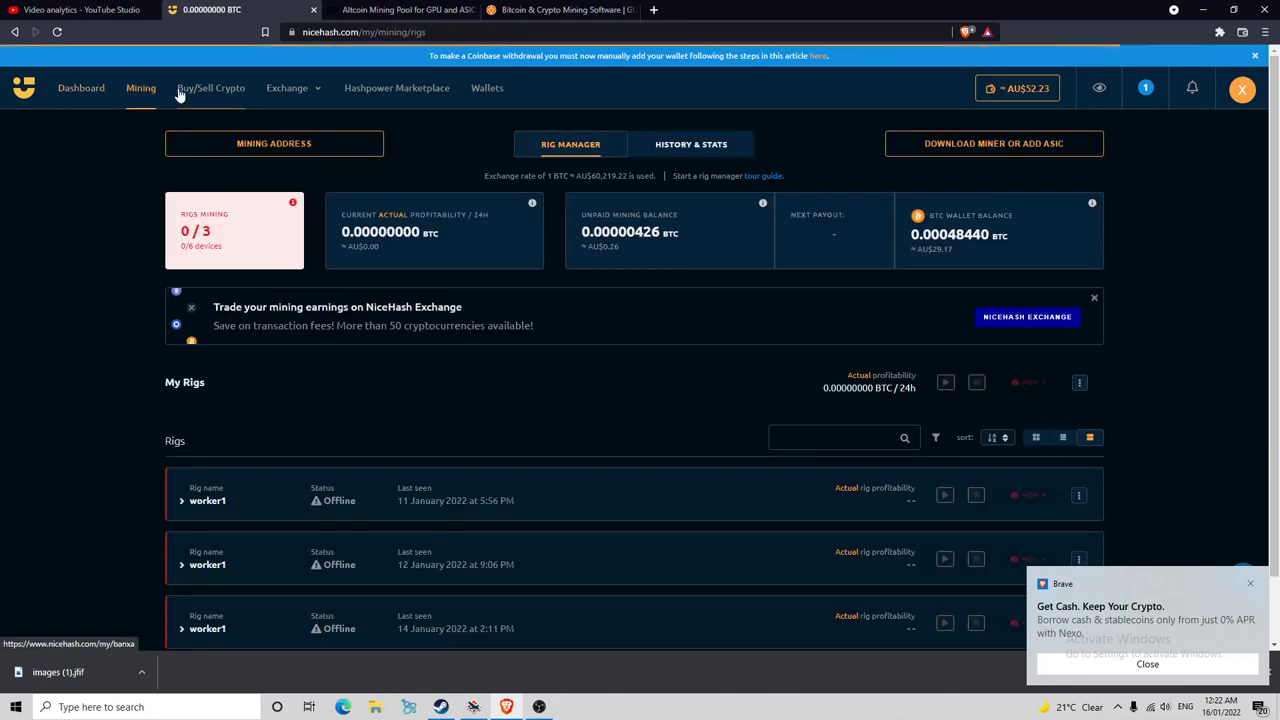
scroll(down, 3)
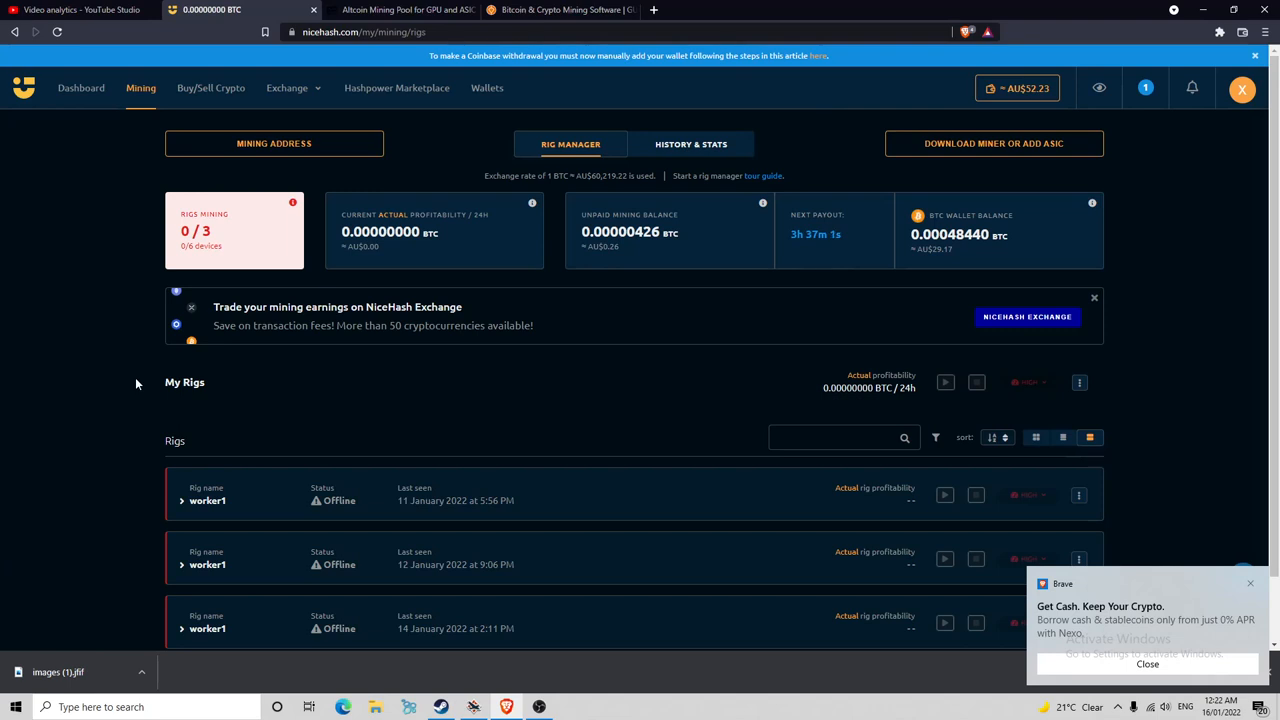
mouse_move(84, 326)
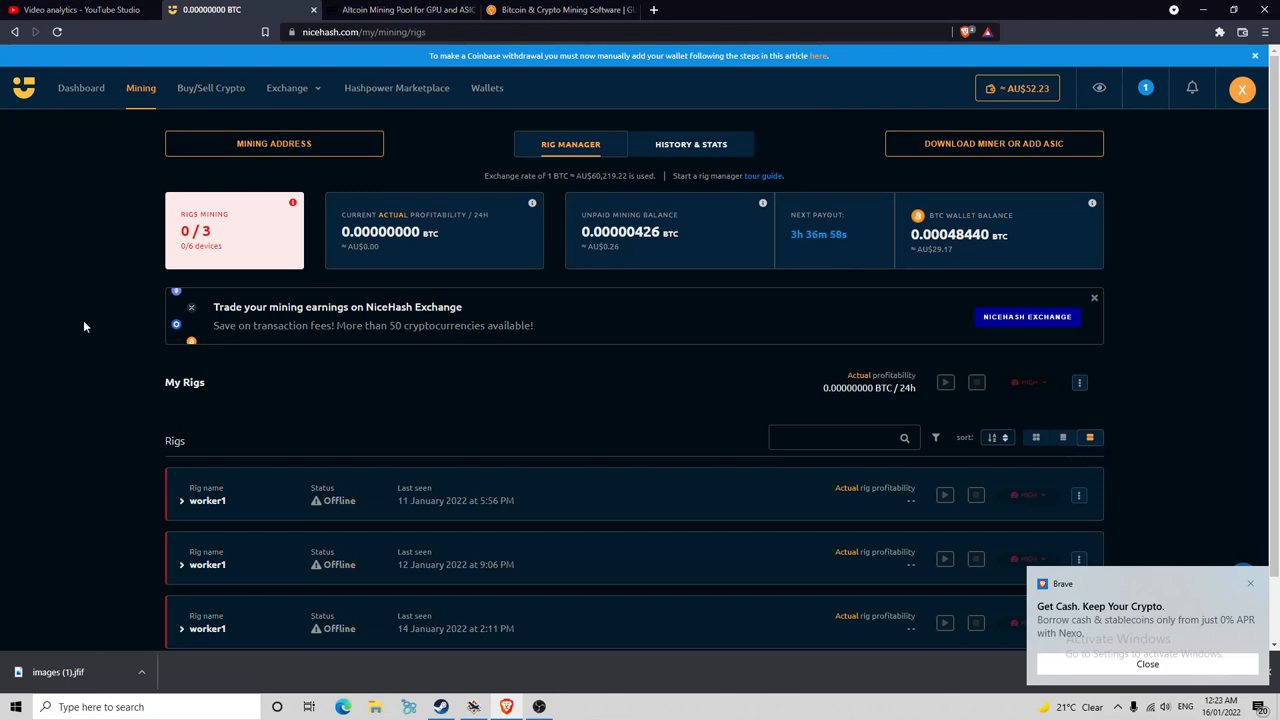
mouse_move(778, 388)
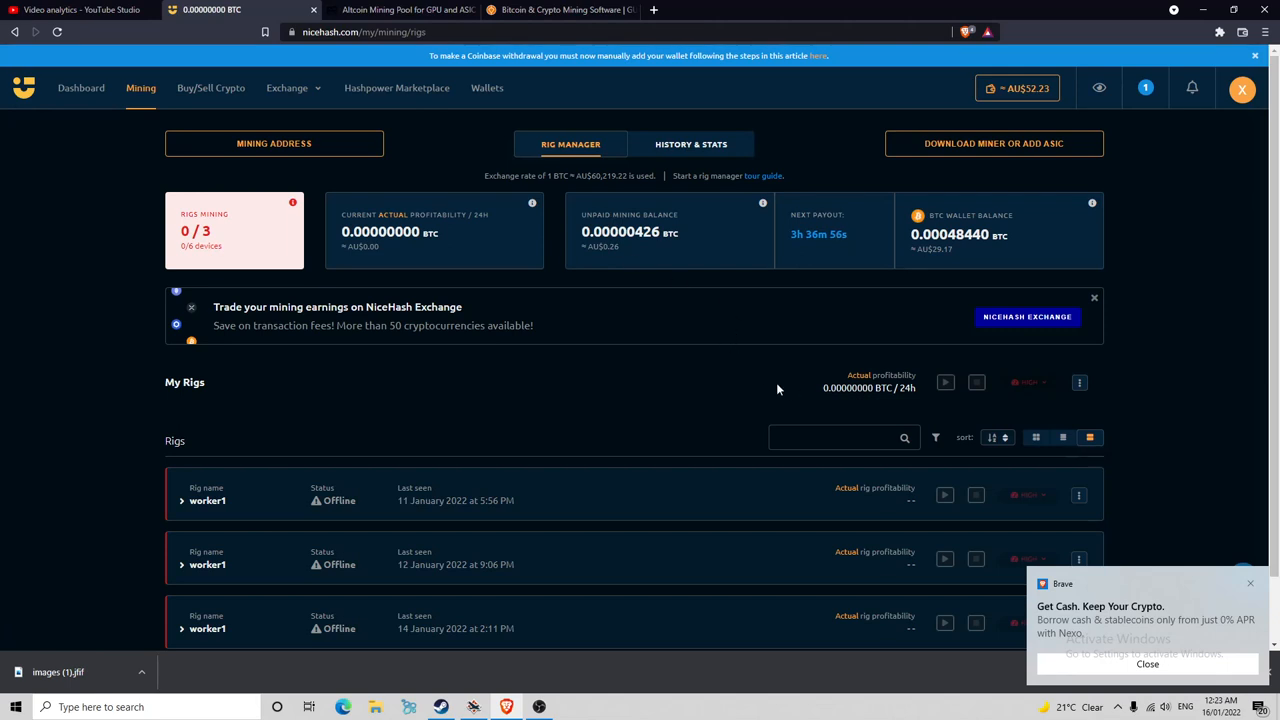
mouse_move(308, 172)
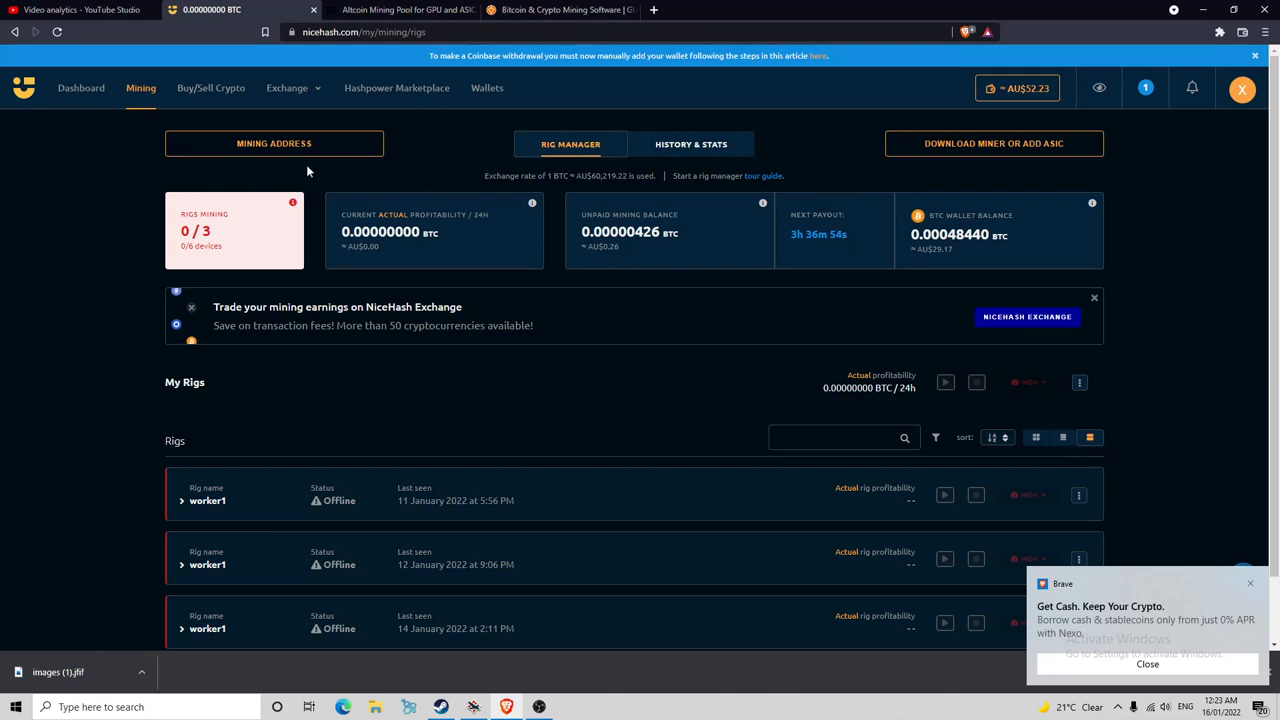
click(80, 88)
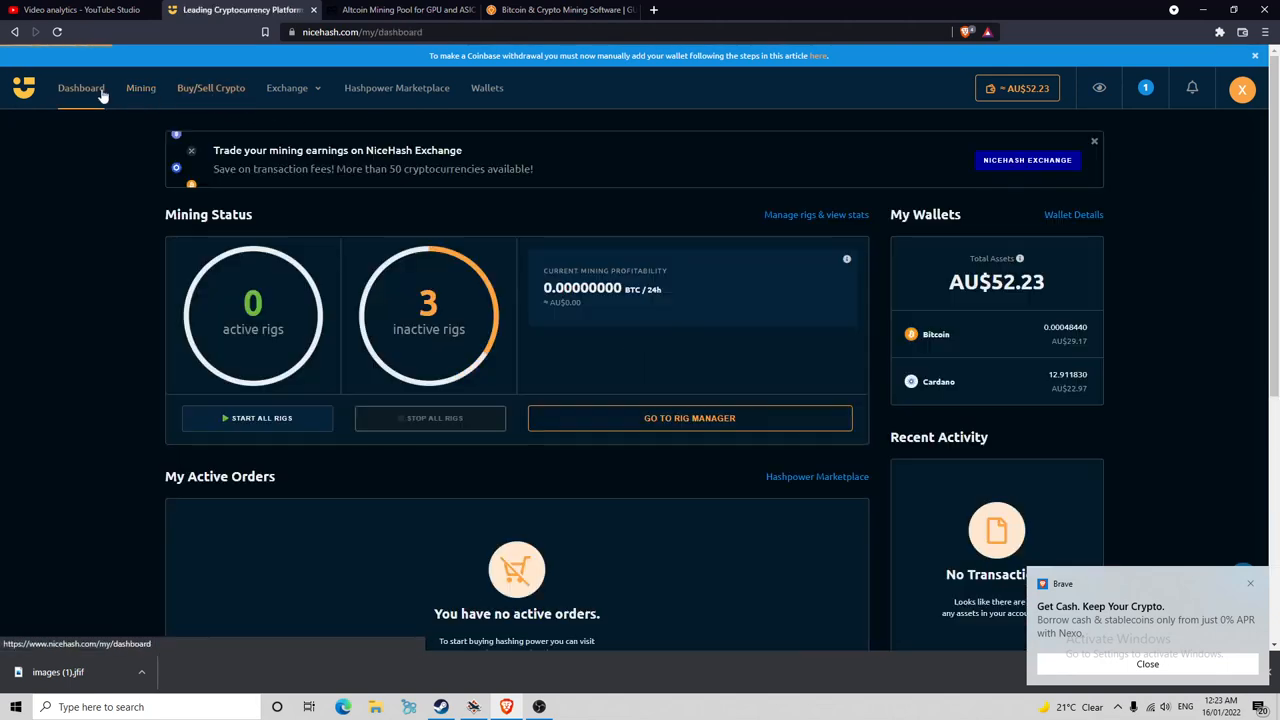
scroll(down, 3)
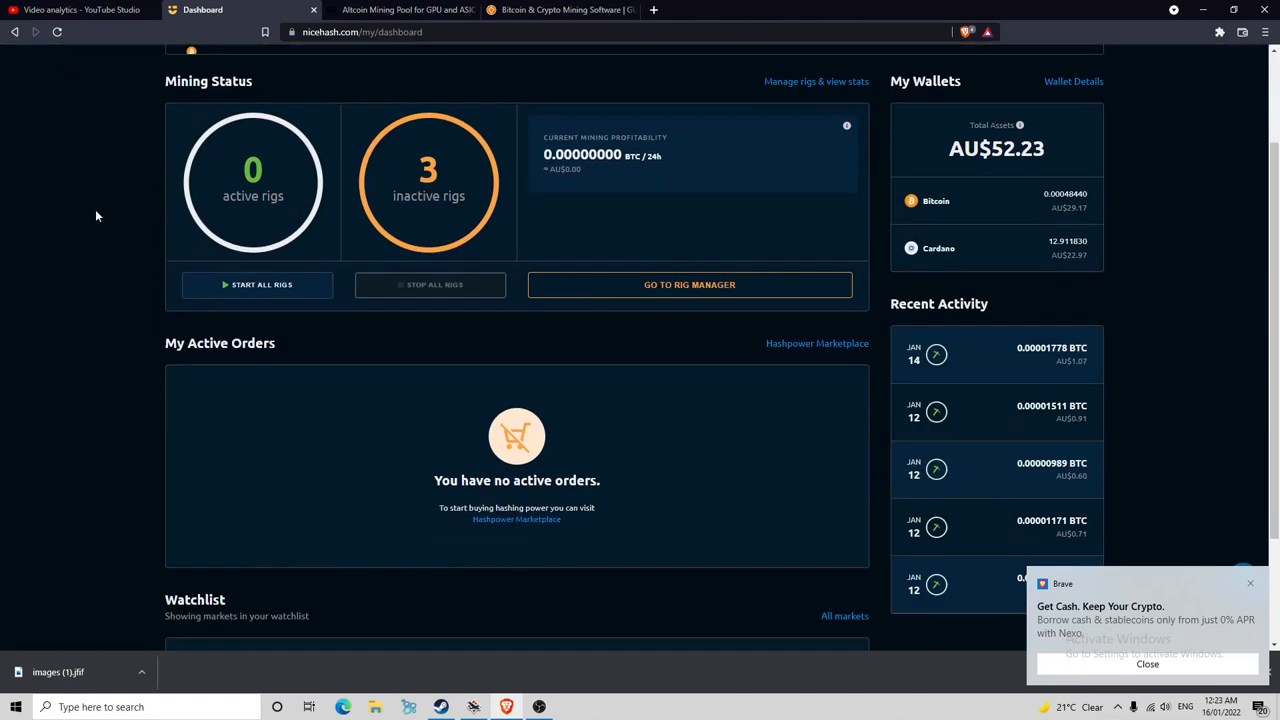
mouse_move(108, 214)
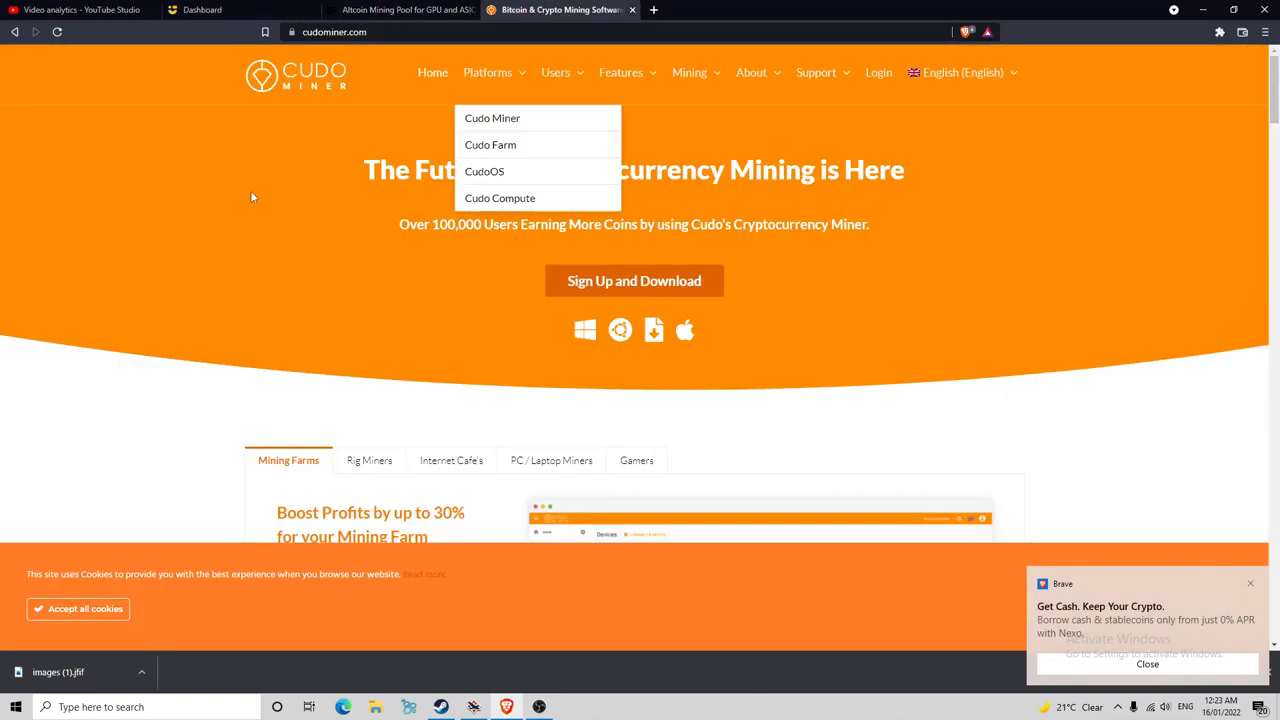
Scroll down and back up the Cudo Miner homepage
scroll(down, 3)
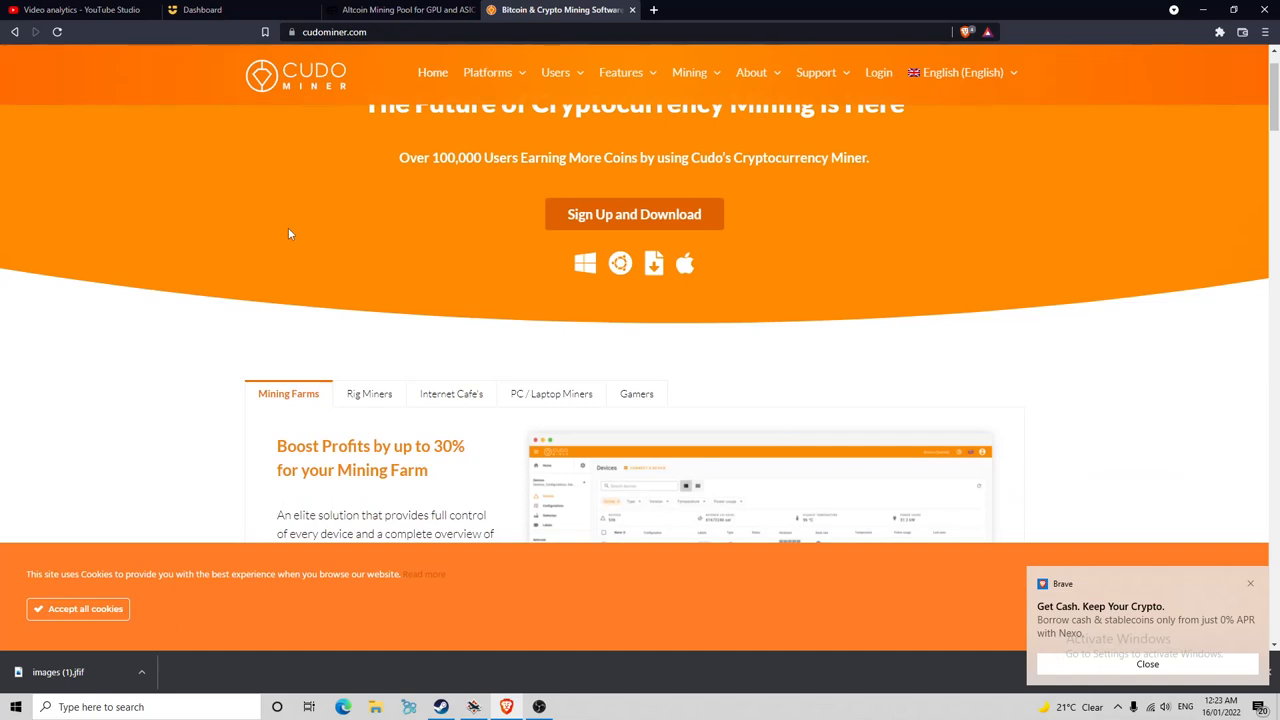
scroll(up, 3)
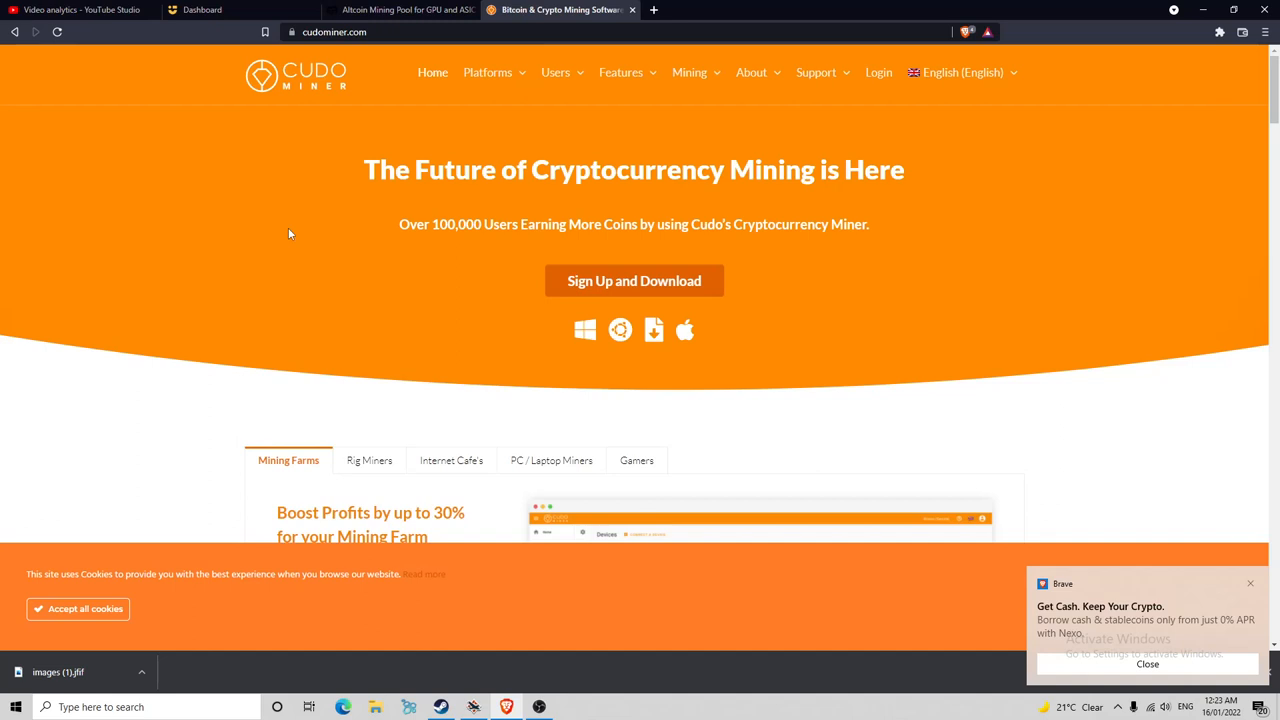
mouse_move(288, 236)
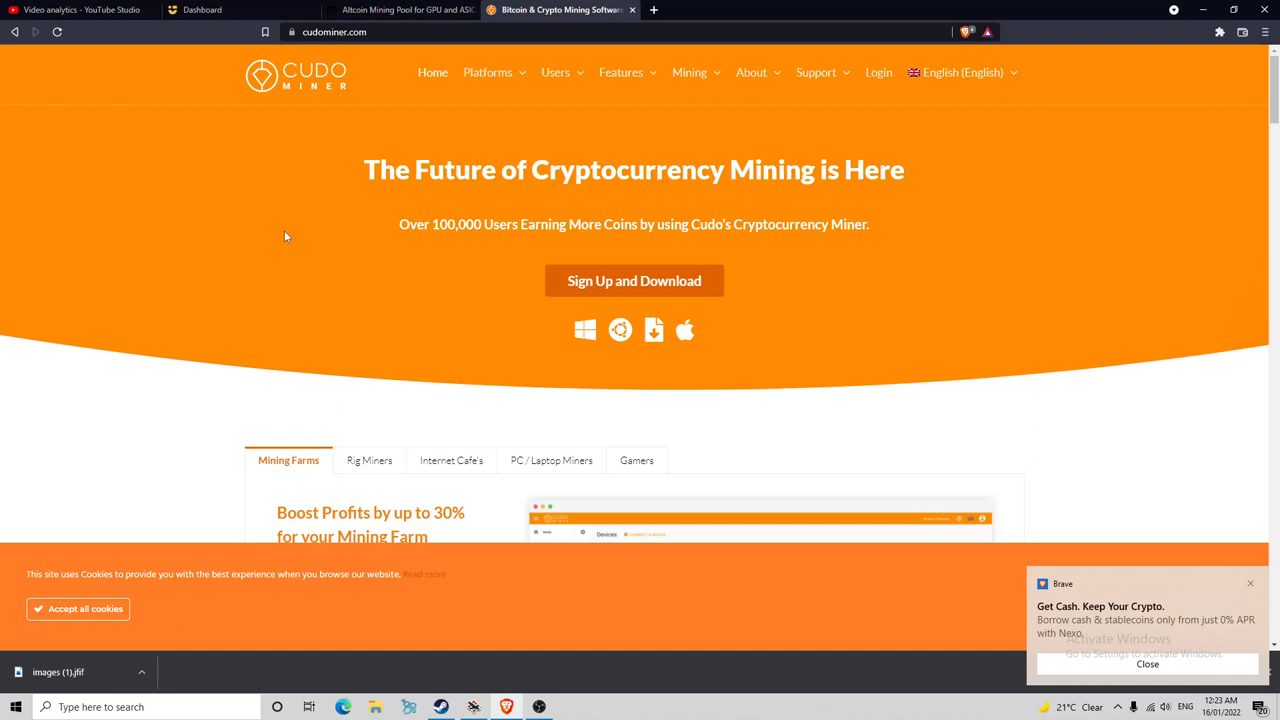
mouse_move(288, 252)
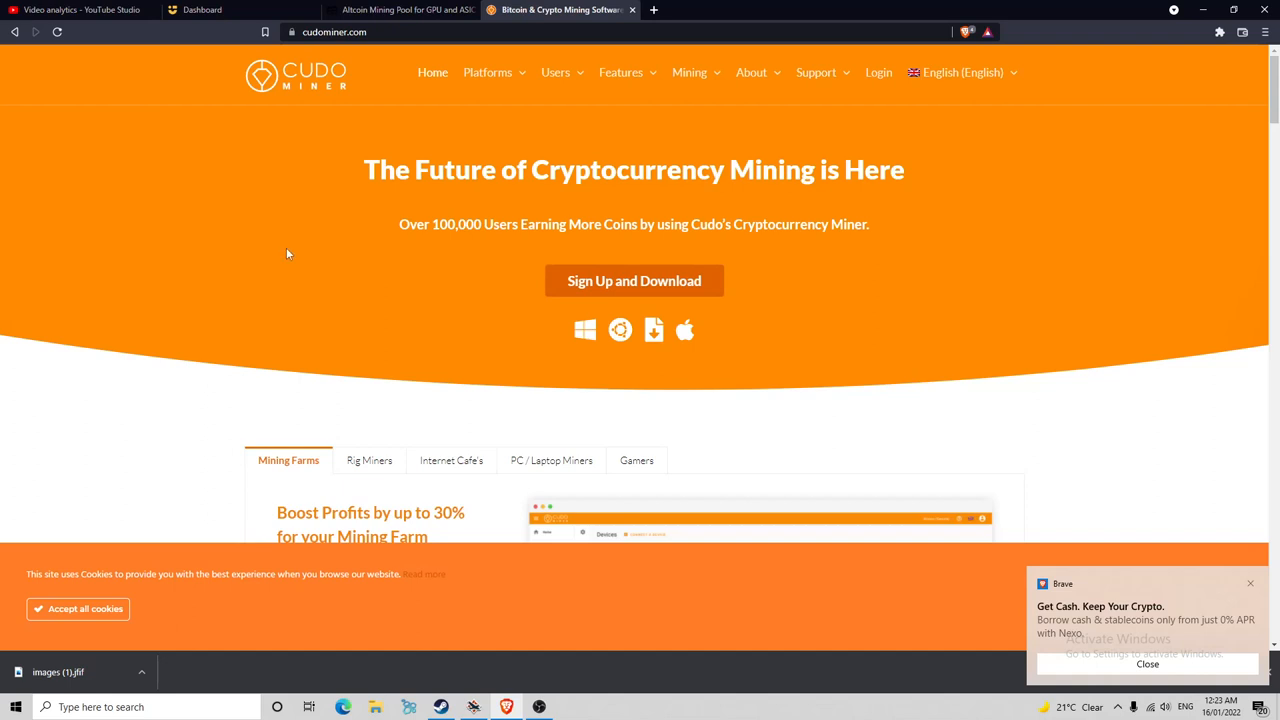